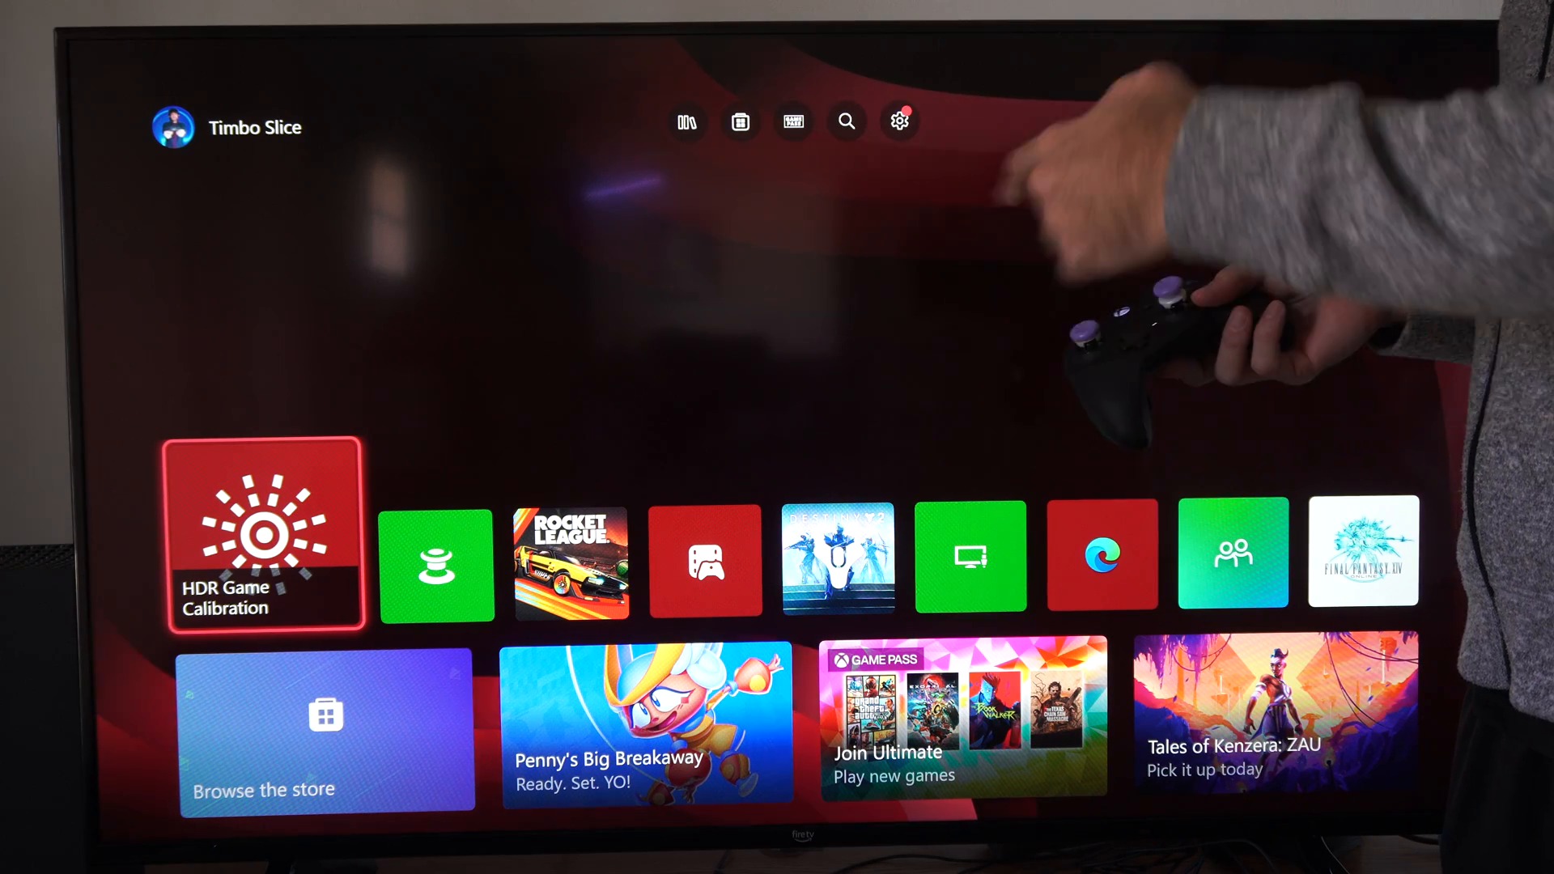
# - Enable 'Allow auto low-latency mode' in the Video modes display settings
pyautogui.click(845, 121)
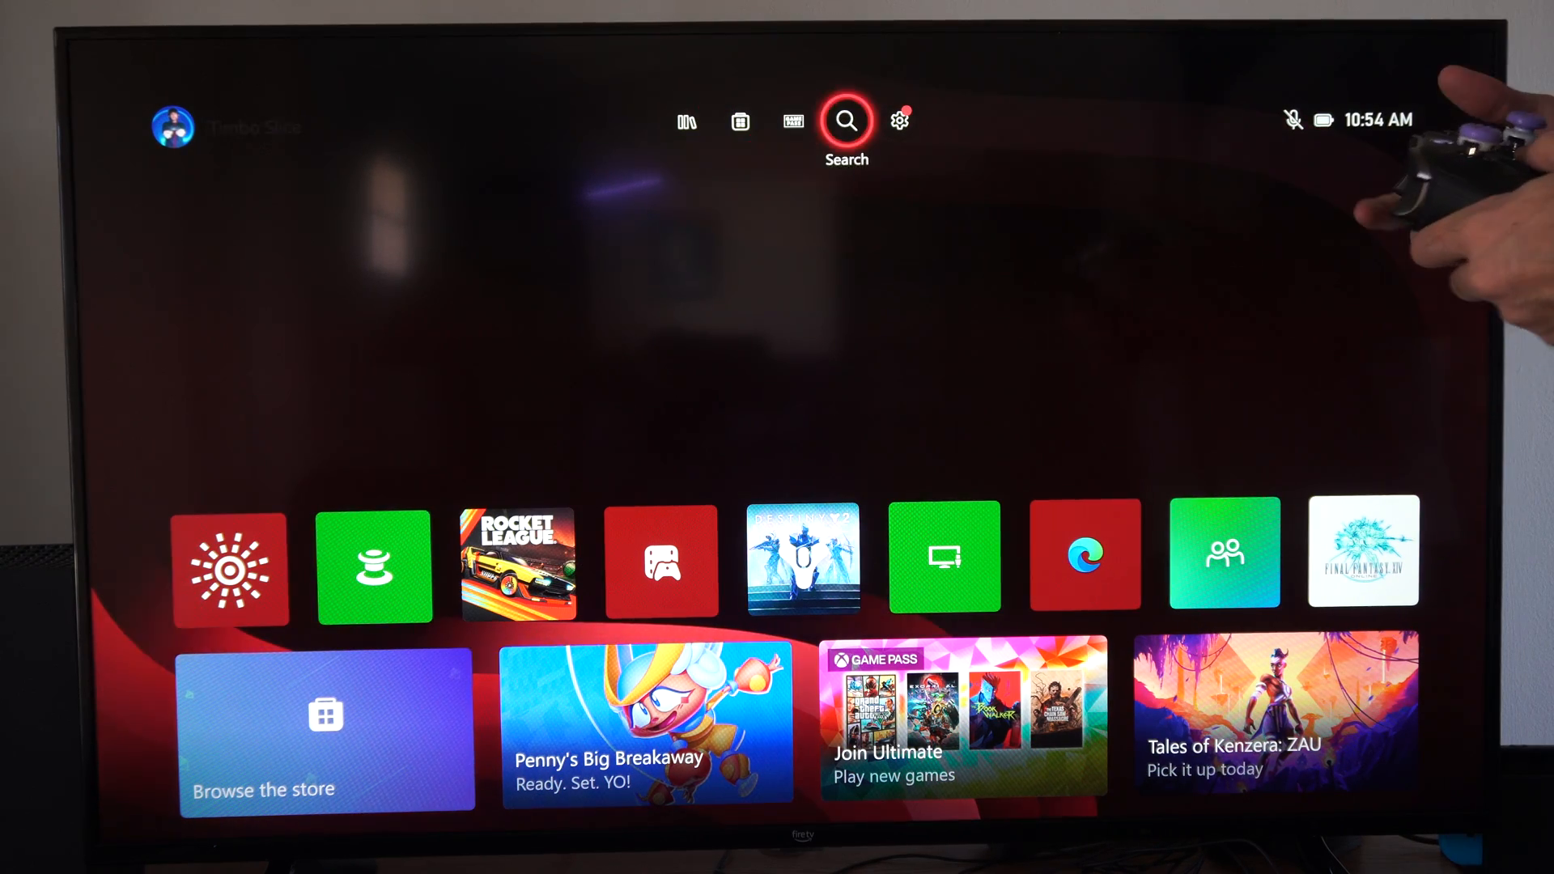
pyautogui.click(897, 121)
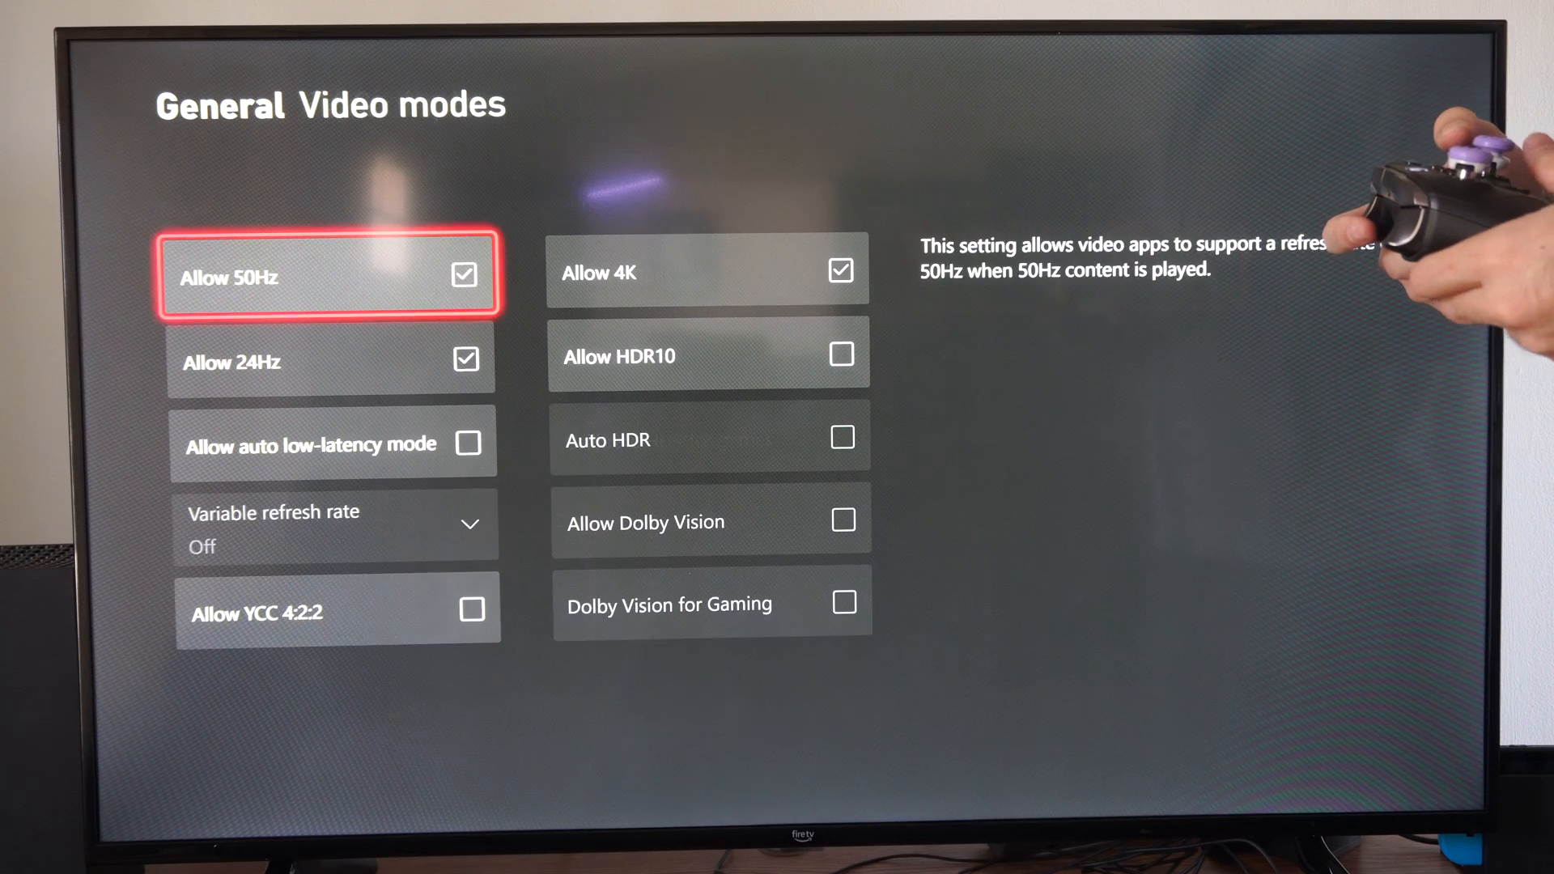
pyautogui.press('Down')
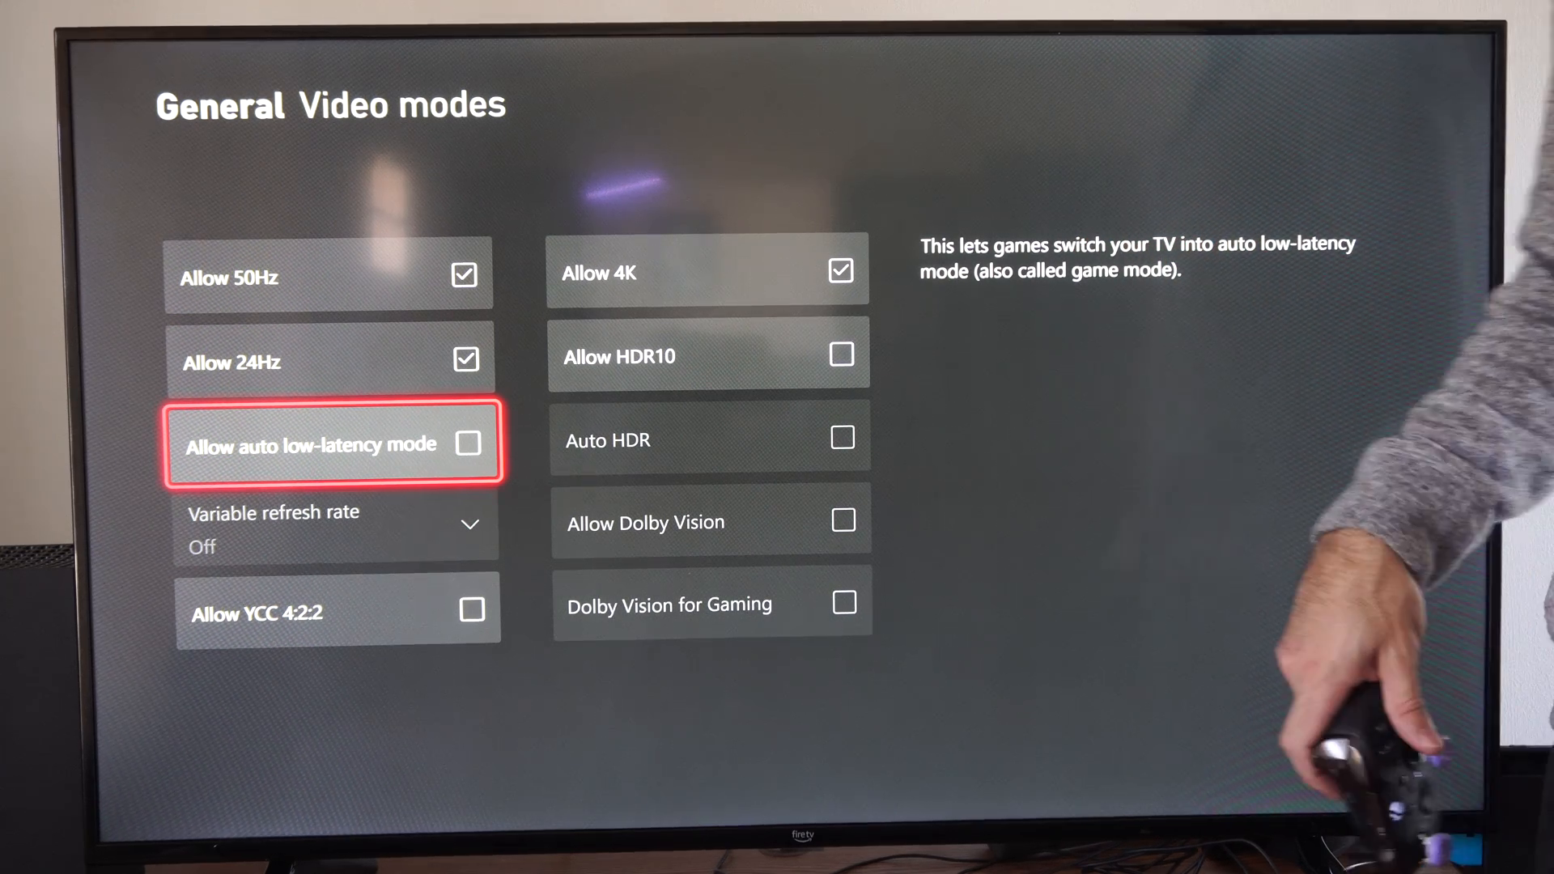
pyautogui.click(471, 443)
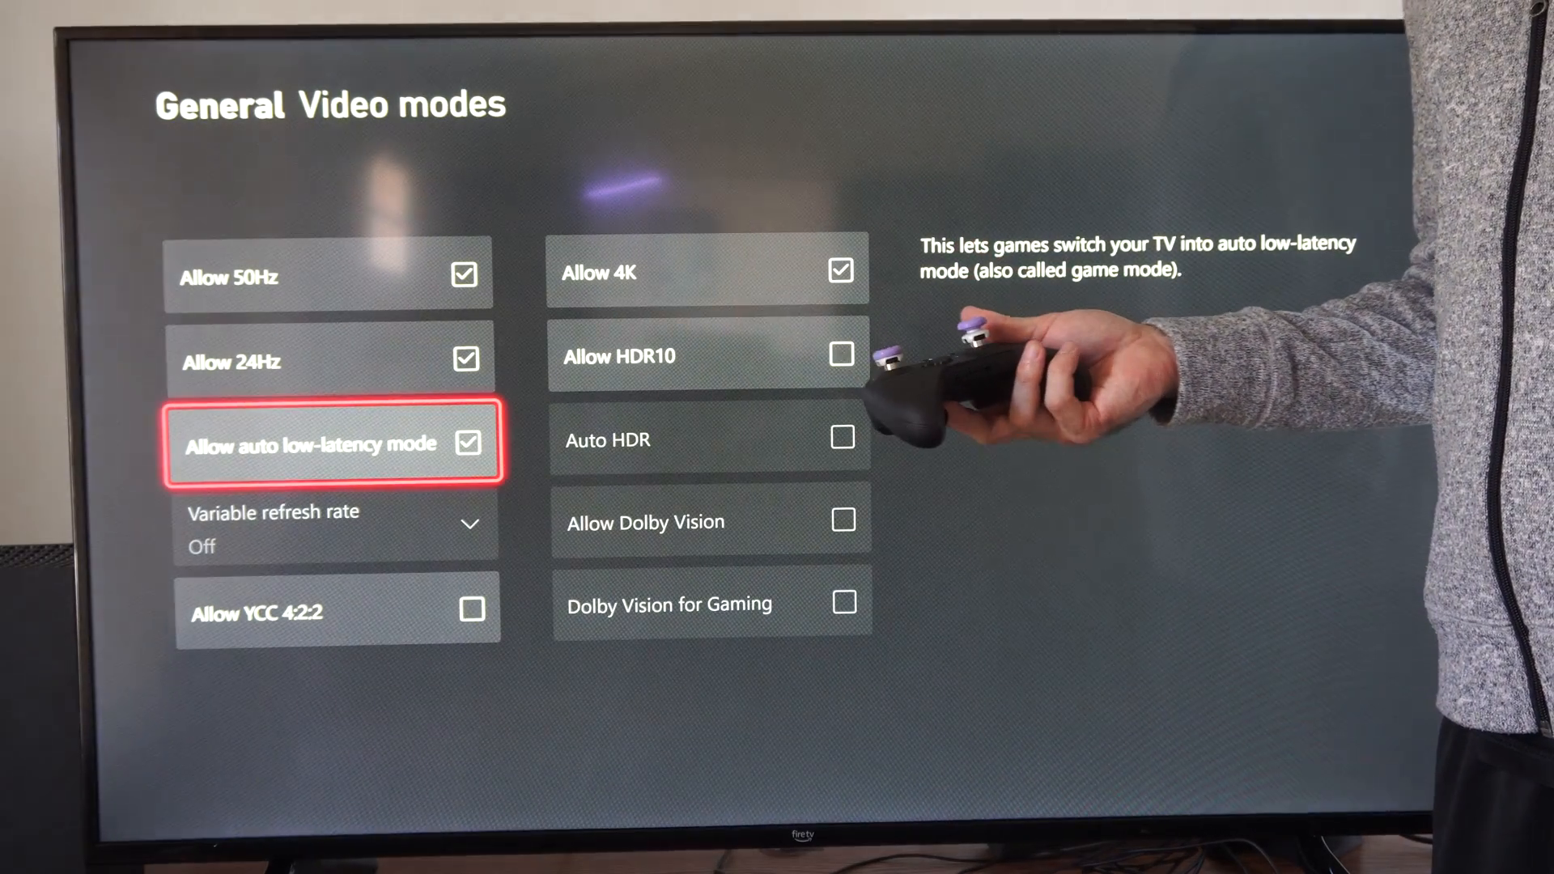